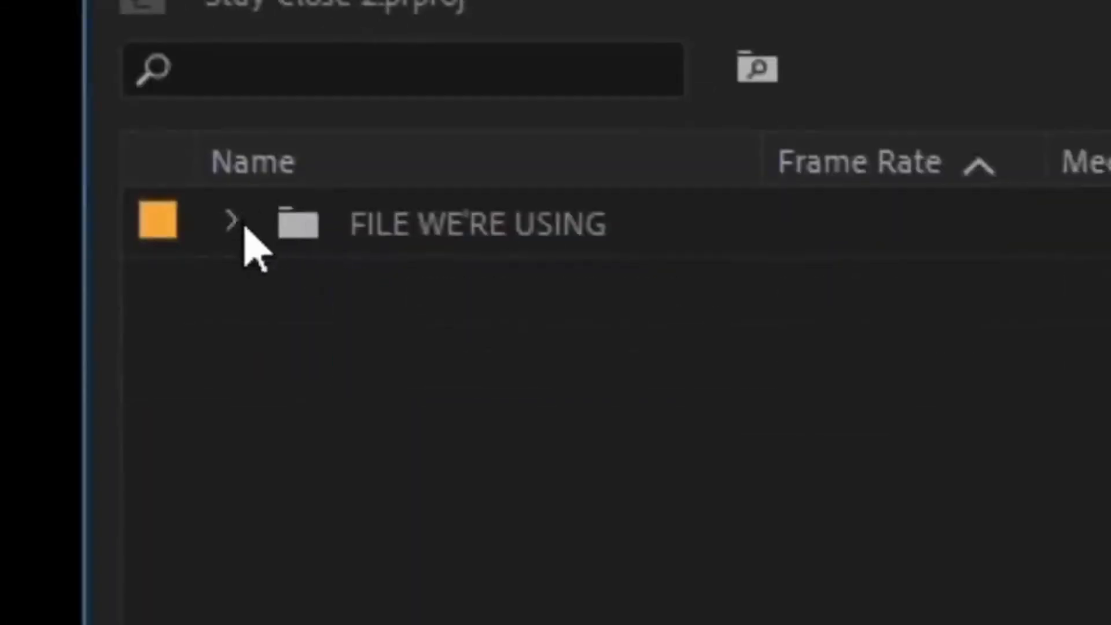
Expand the FILE WE'RE USING bin to reveal its footage
left_click(229, 221)
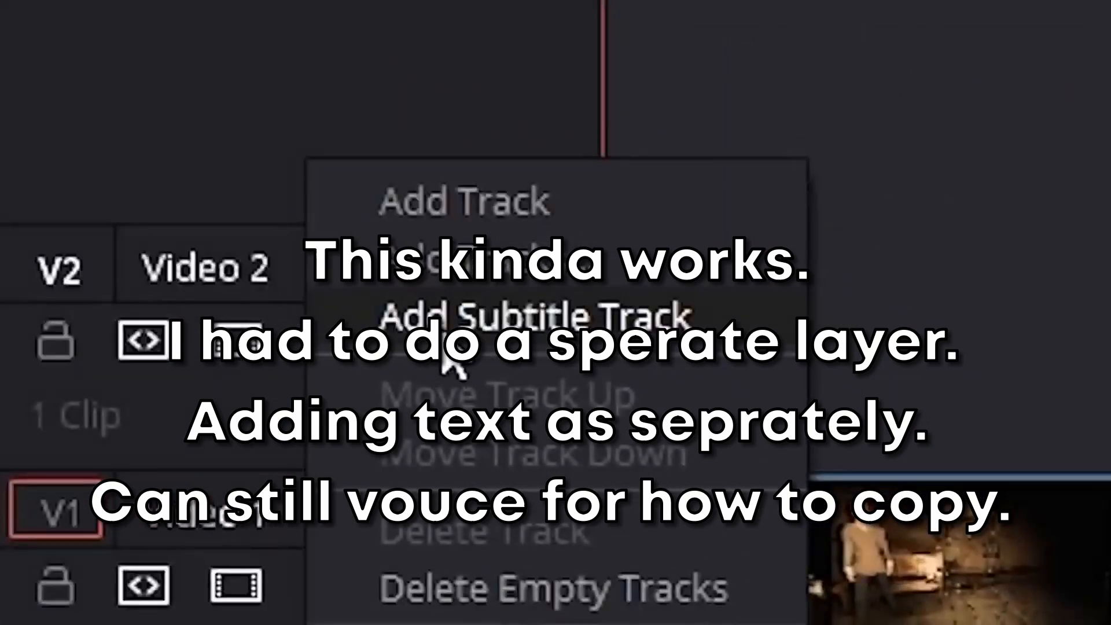
Add a subtitle track with caption 'ahhh' in Mont Heavy DEMO, size 90, drop shadow and stroke
left_click(535, 315)
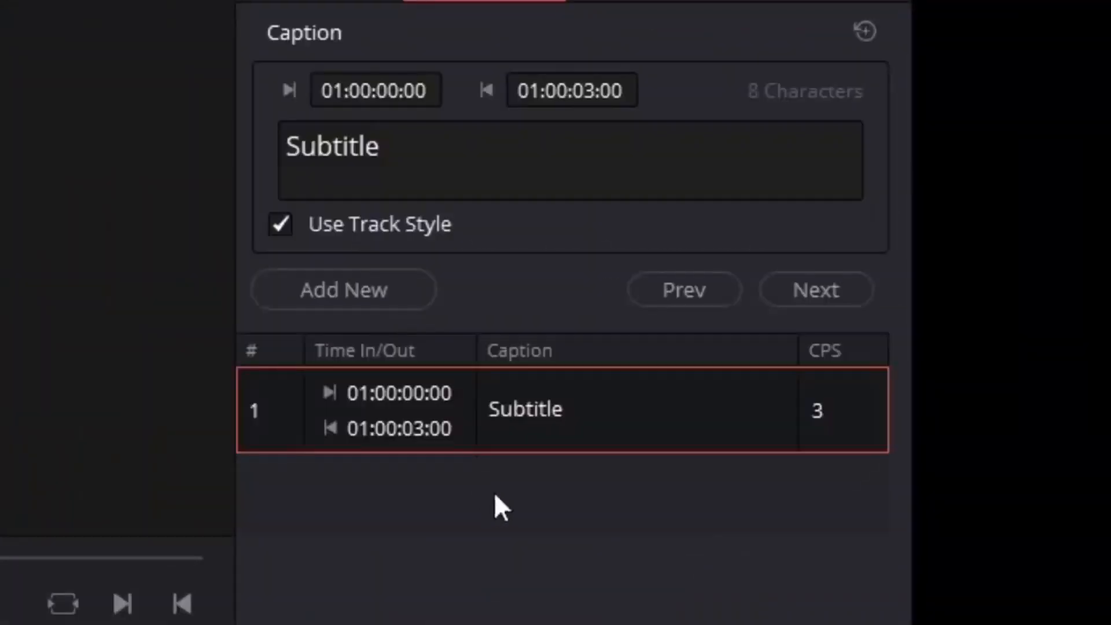
type("ahhh")
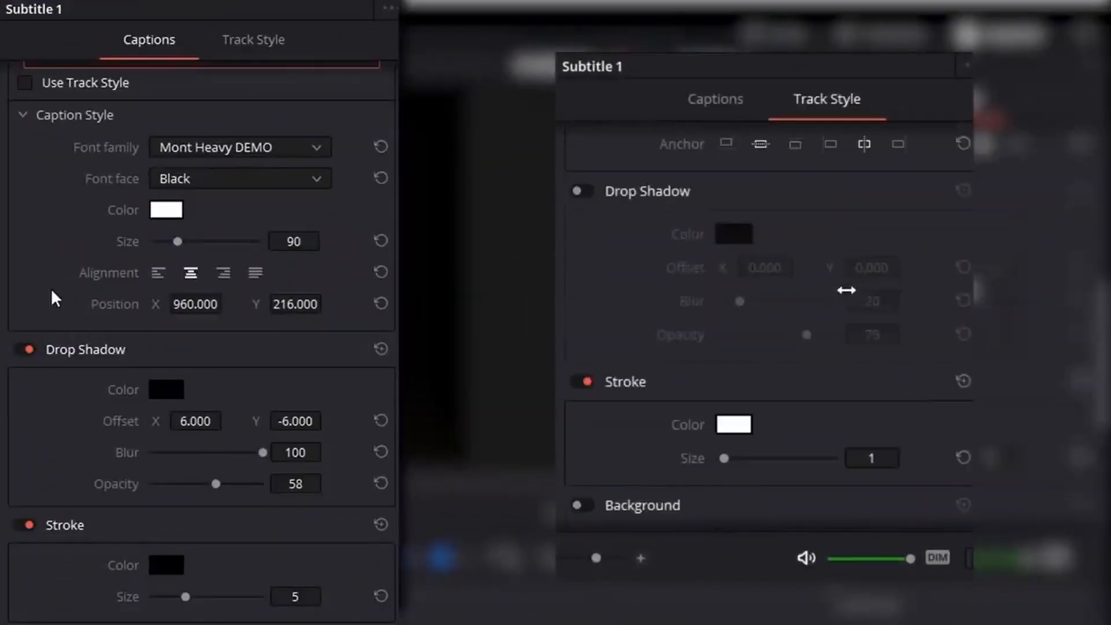
left_click(581, 190)
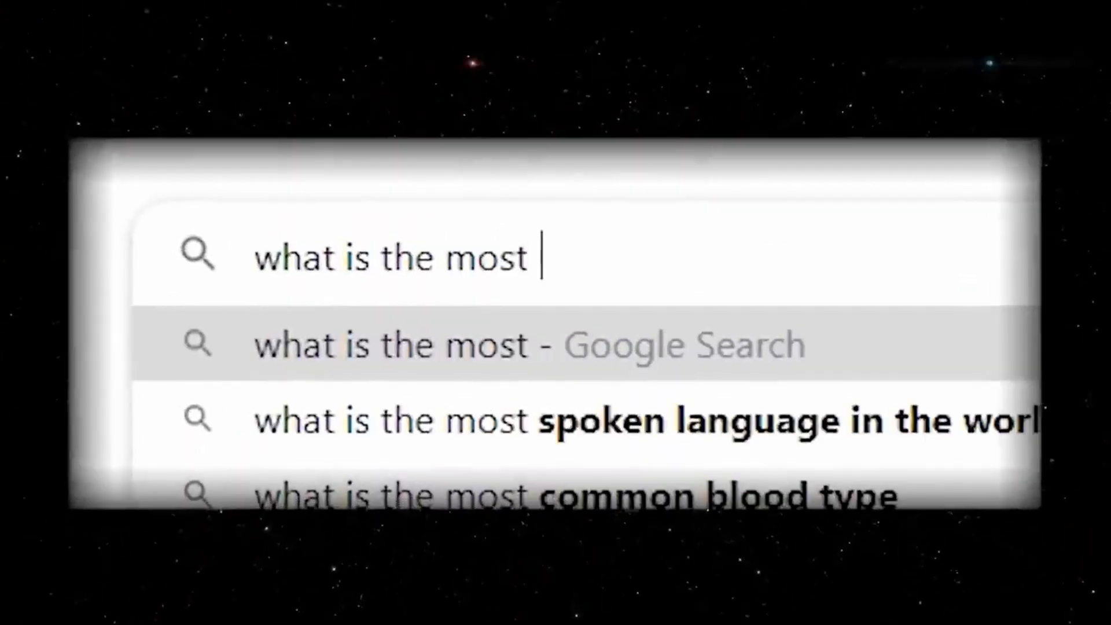
Apply Directional Blur to the car clip and raise its keyframed Blur Strength
type("common transi")
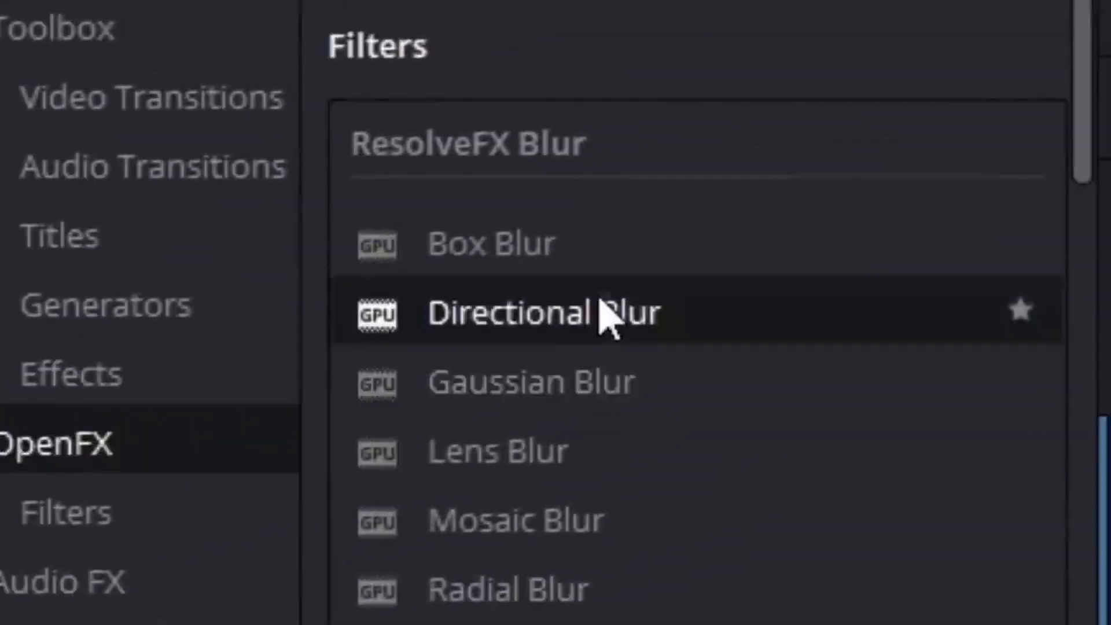
left_click(602, 196)
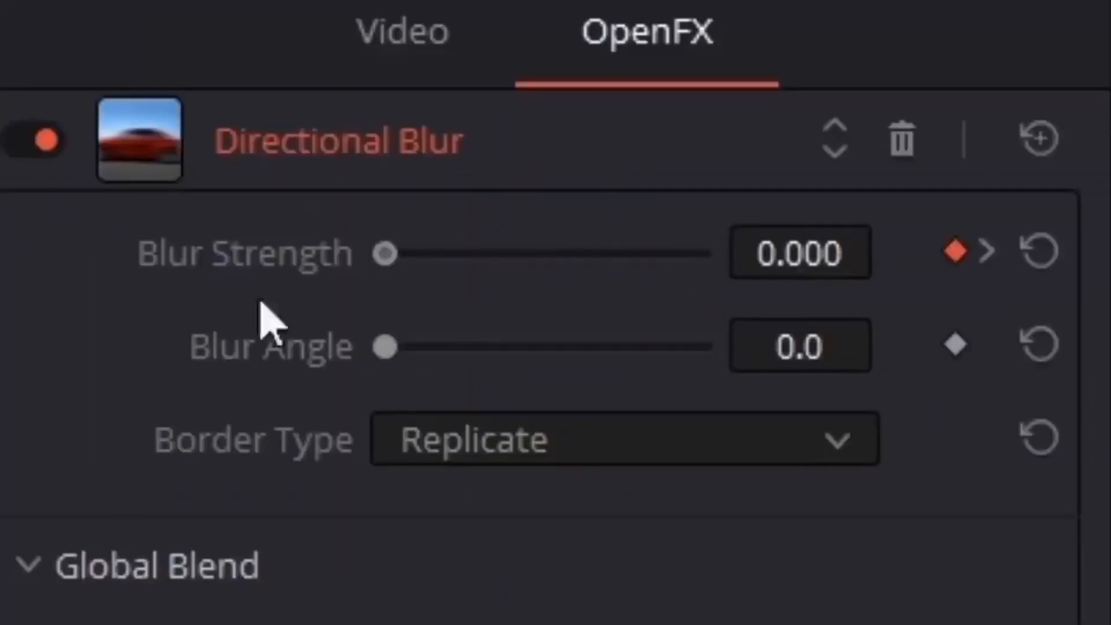
left_click_drag(383, 254, 680, 253)
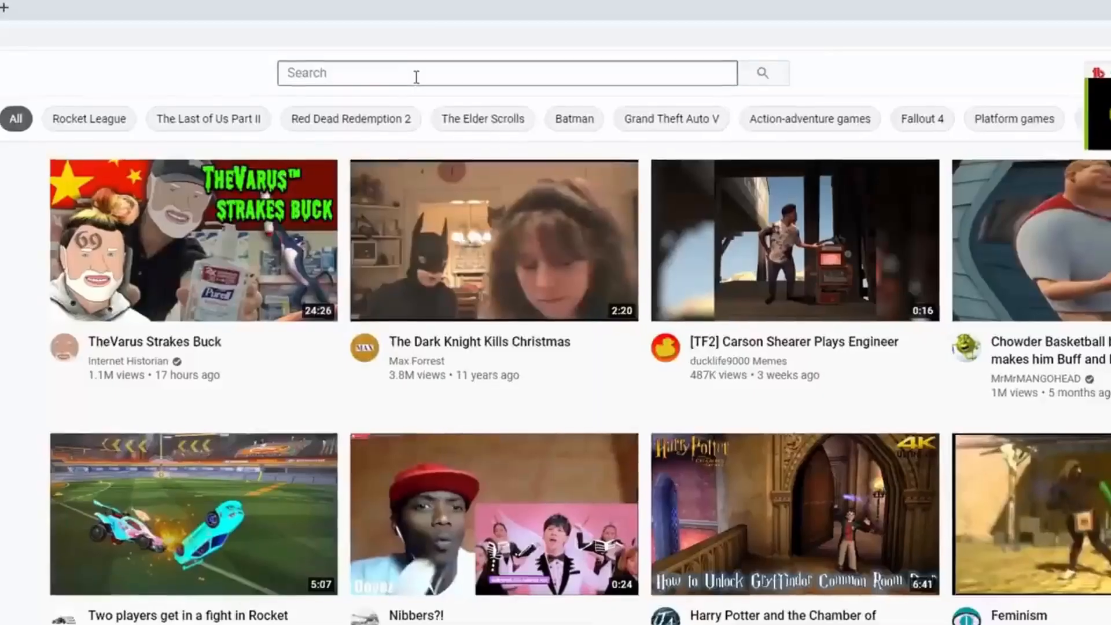
Search YouTube for 'finzar sound effe' and play his sound-effects editing video
type("finzar sound effe")
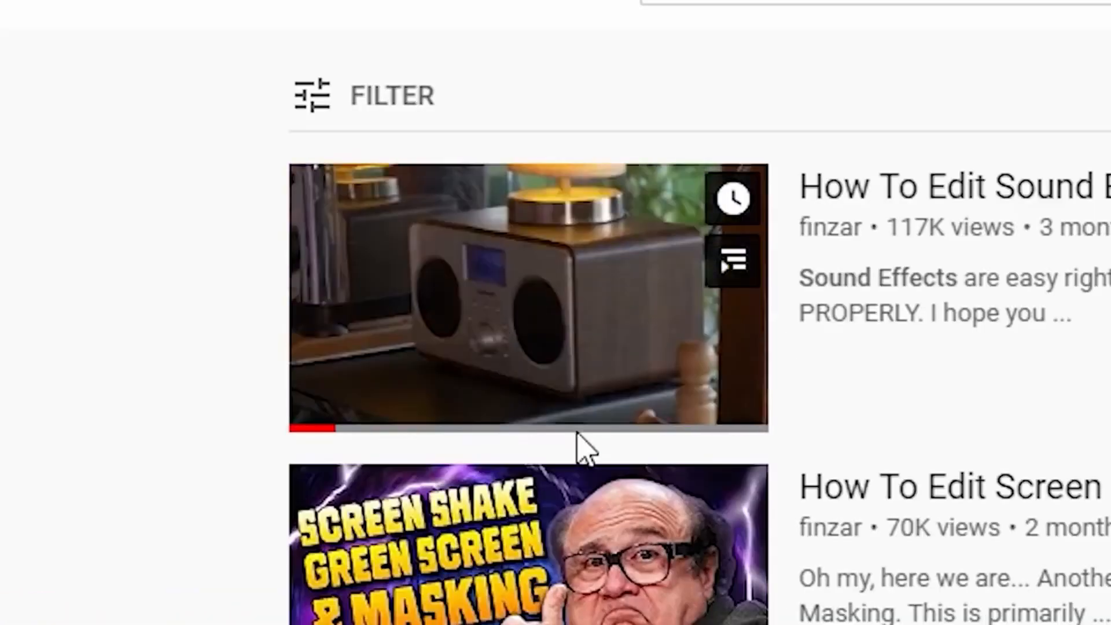
left_click(528, 298)
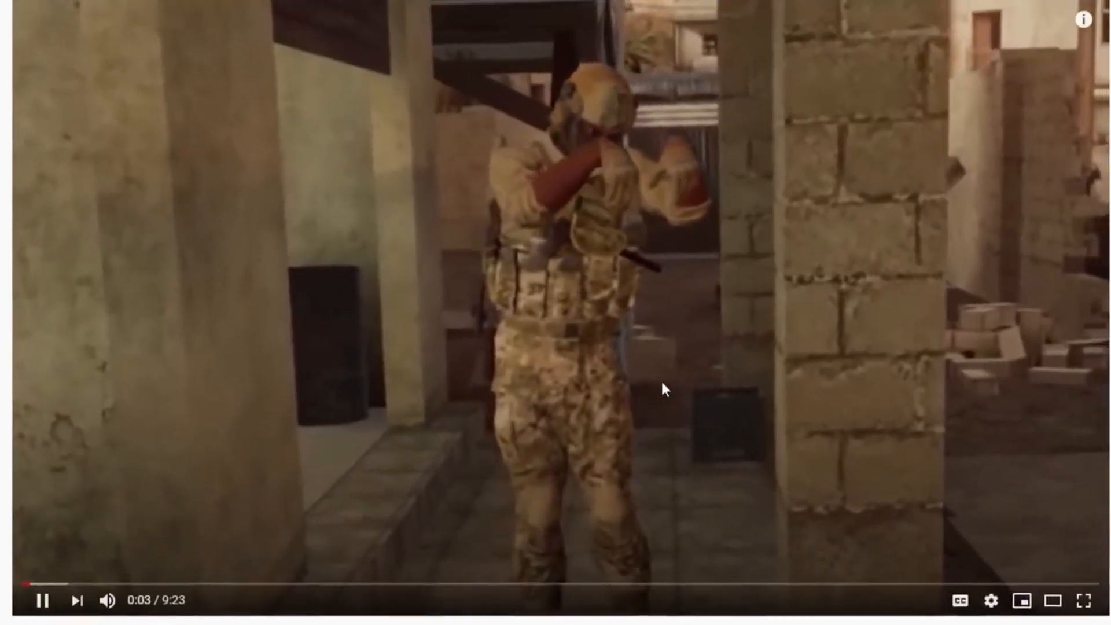